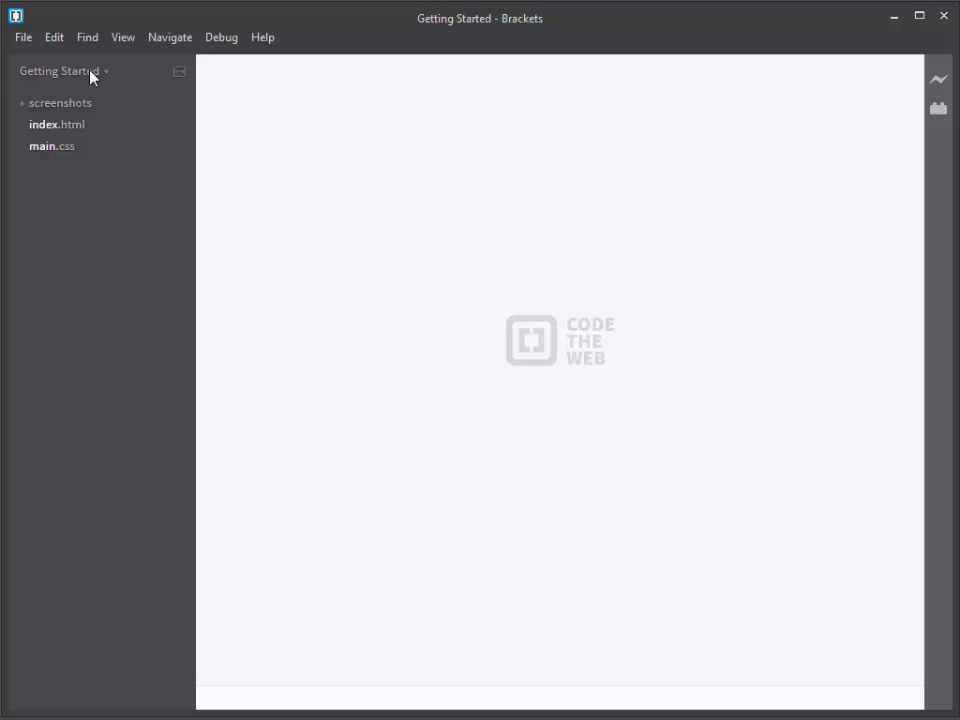
Open the Extension Manager from the File menu.
left_click(22, 37)
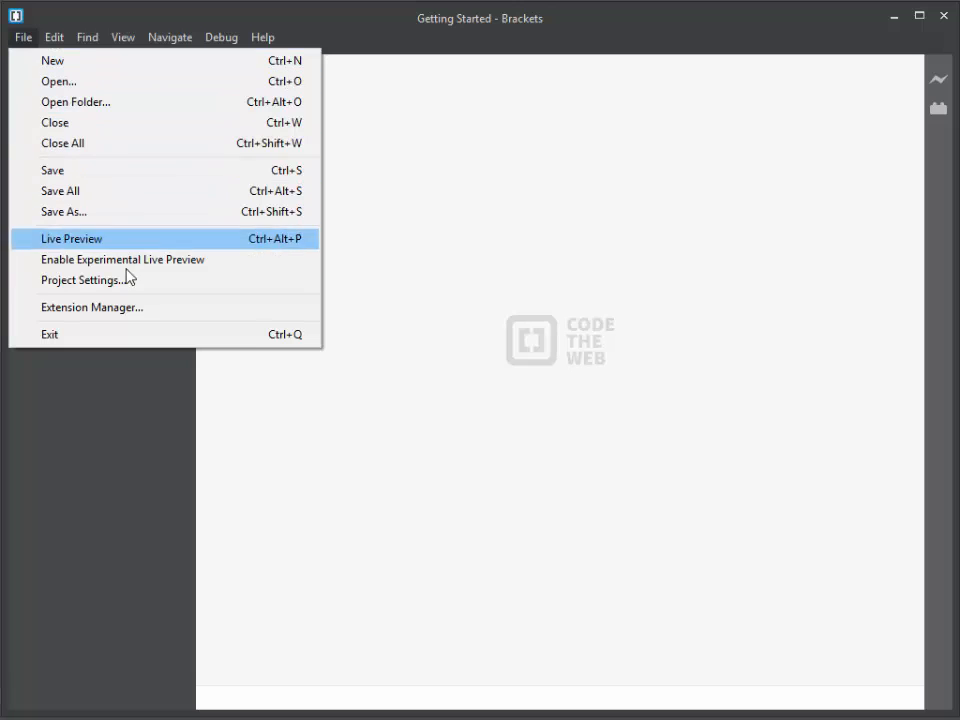
left_click(91, 307)
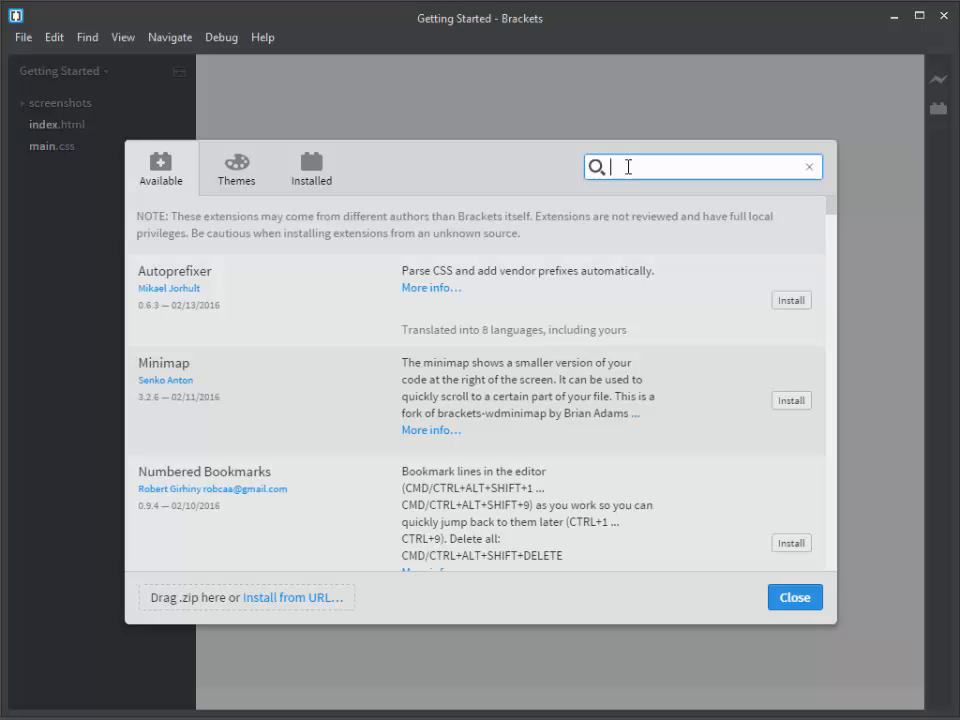
Search 'beautify', install Brackets Beautify, and dismiss the success message.
type("beautify")
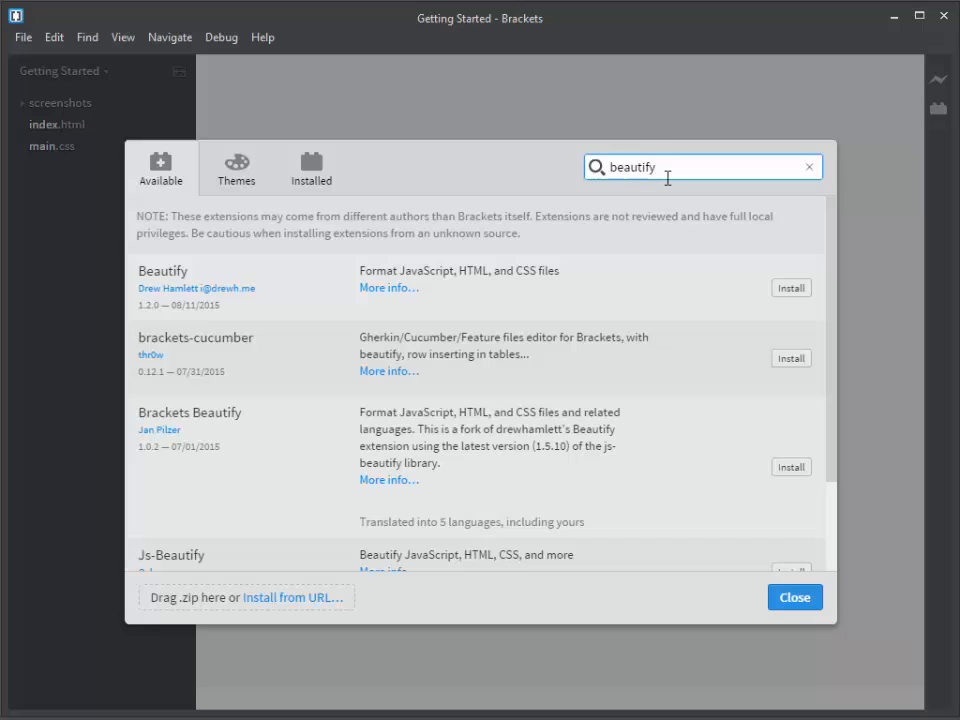
mouse_move(629, 198)
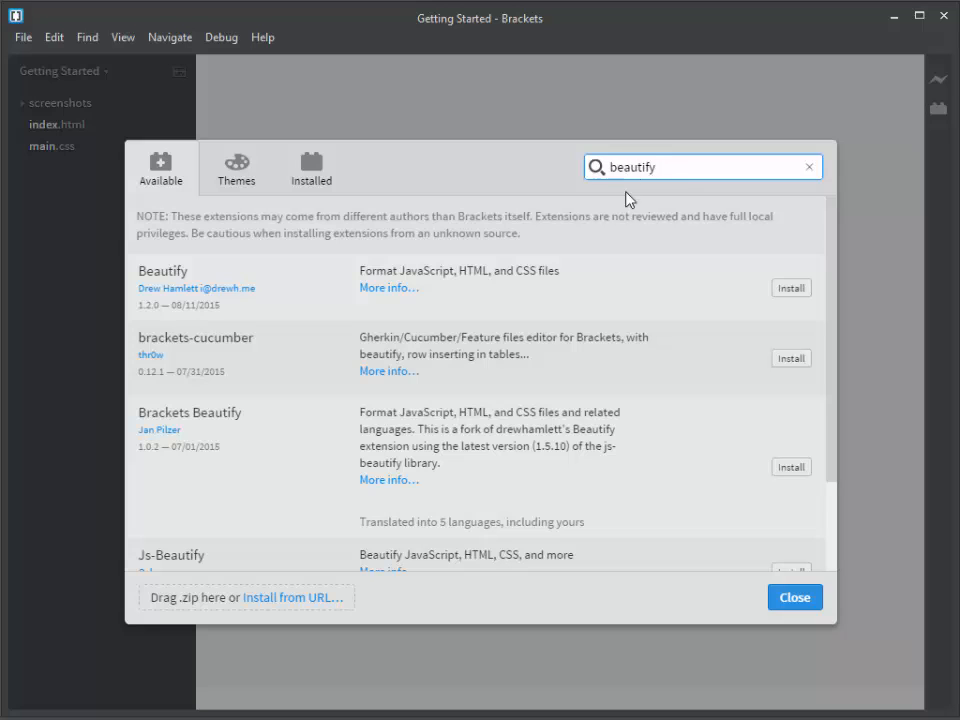
mouse_move(217, 435)
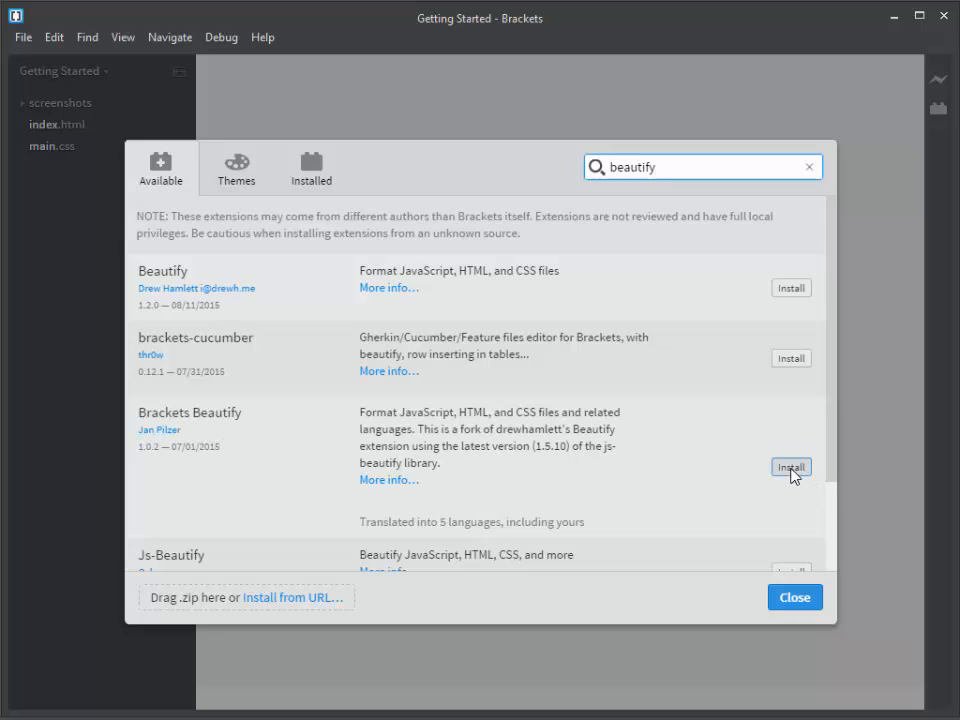
left_click(790, 467)
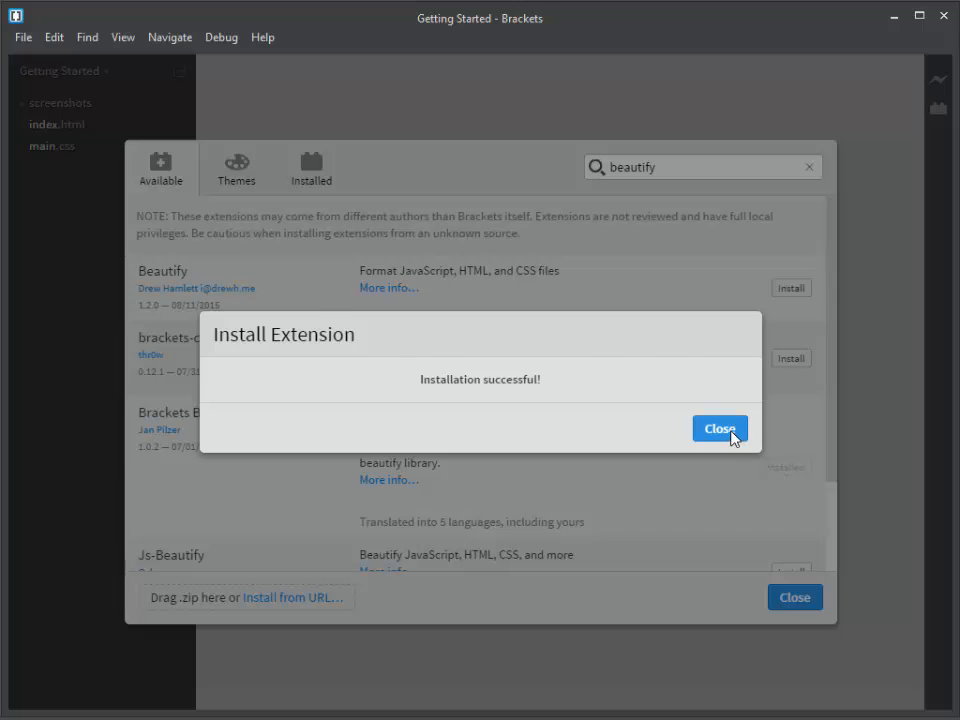
left_click(719, 428)
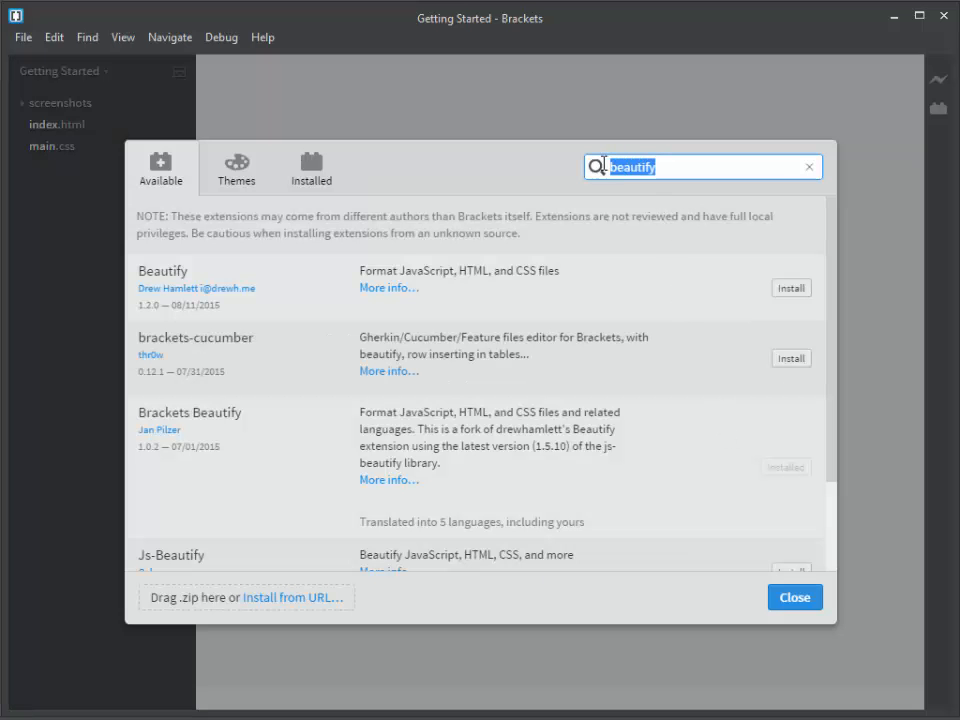
Search 'emmet', install the Emmet extension, and dismiss the success message.
type("emmet")
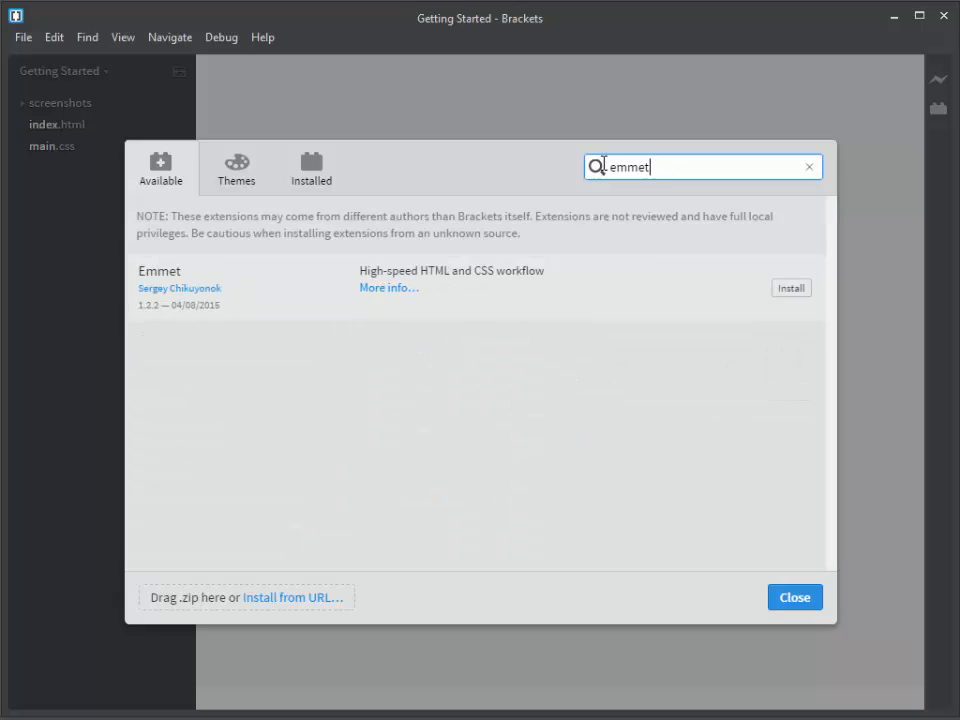
mouse_move(625, 216)
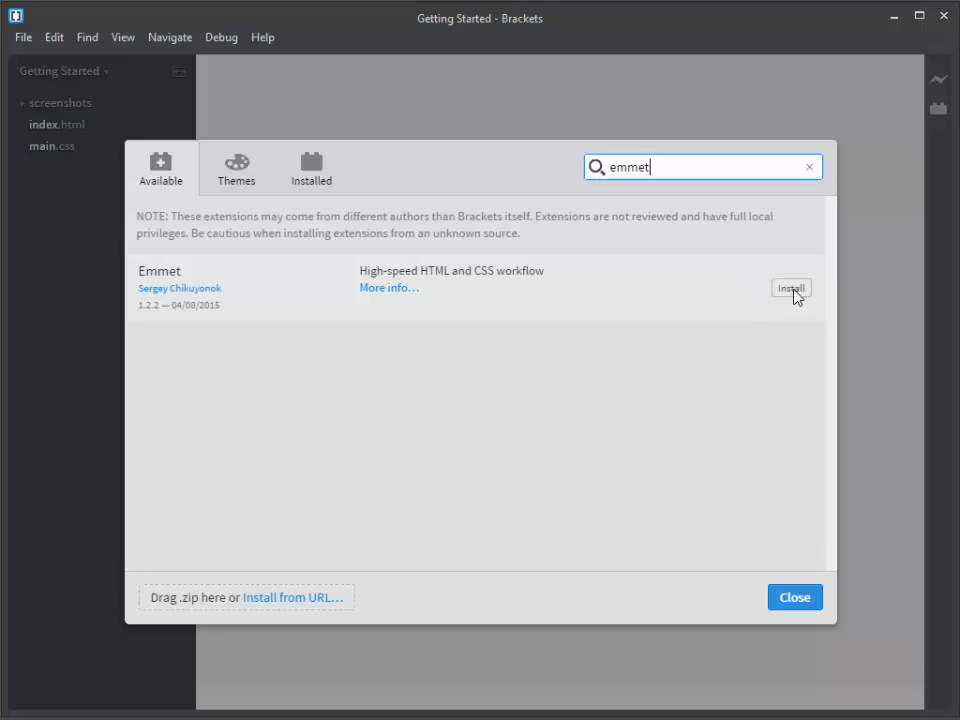
left_click(791, 288)
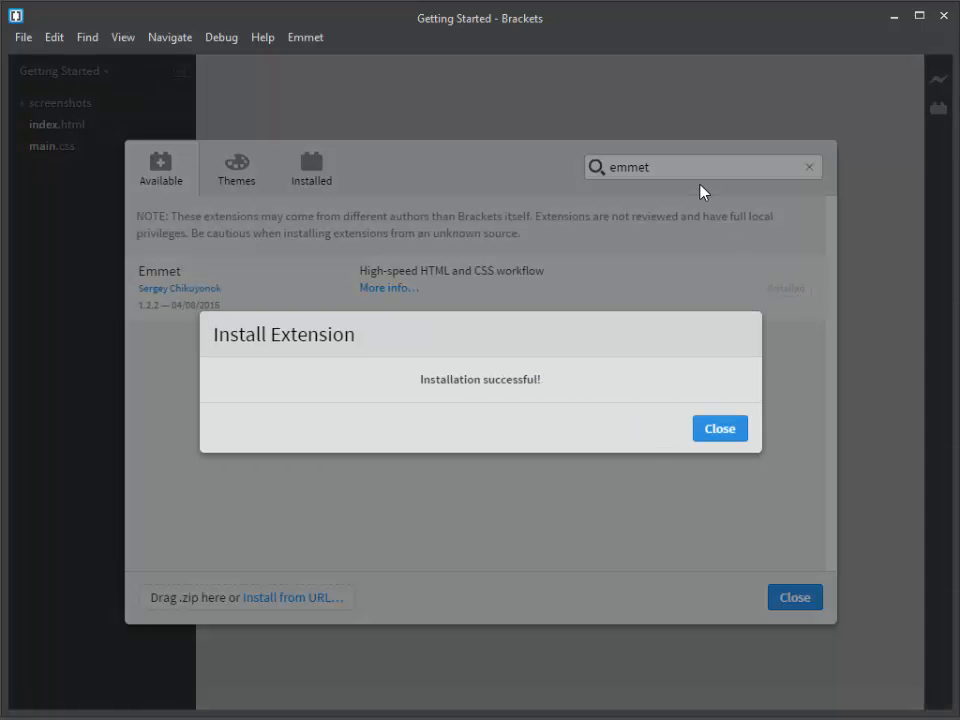
left_click(719, 428)
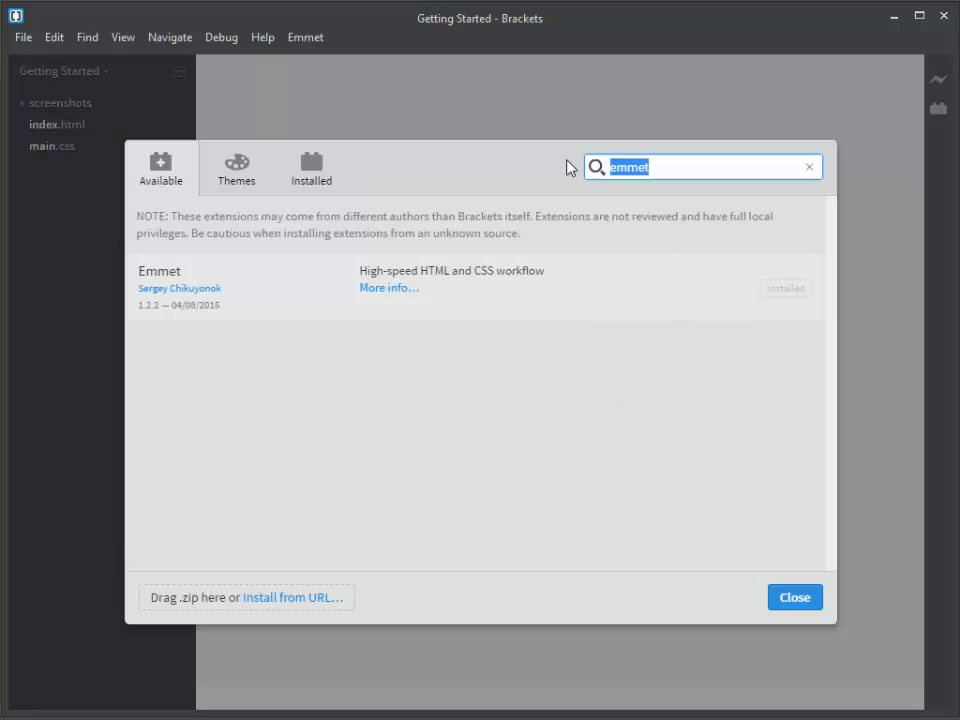
Search 'spell', install the spell-check extension, and dismiss the success message.
type("s")
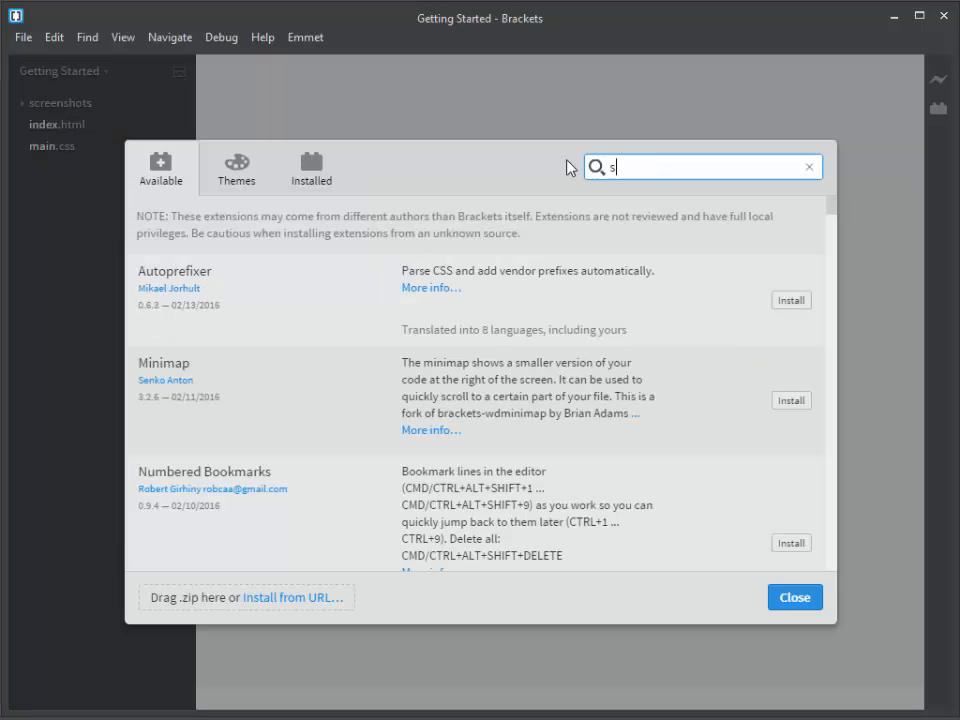
type("pell")
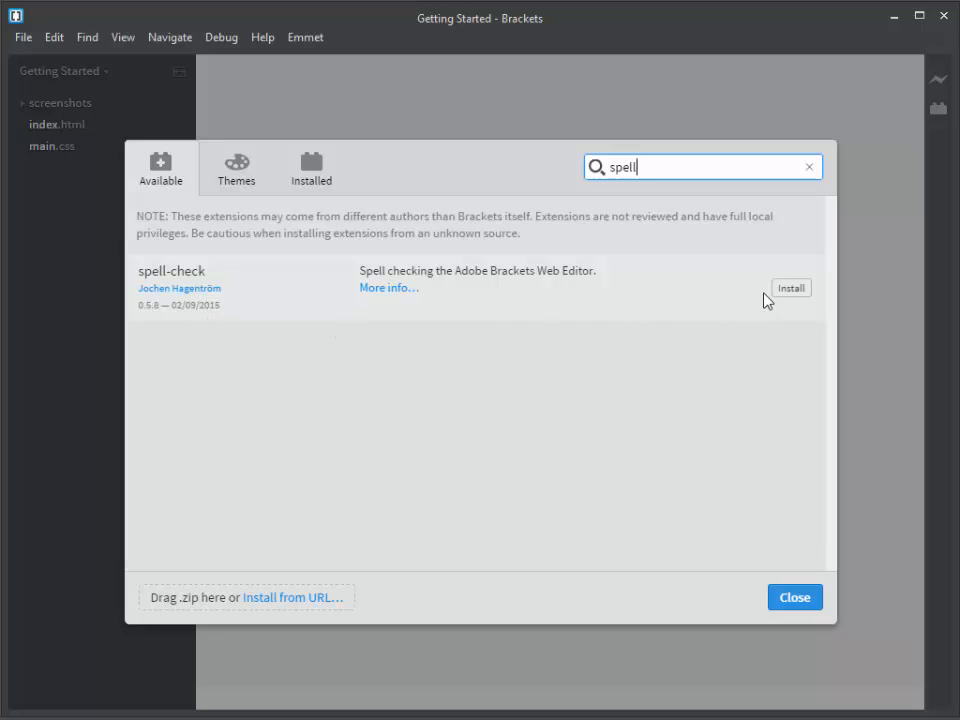
left_click(790, 287)
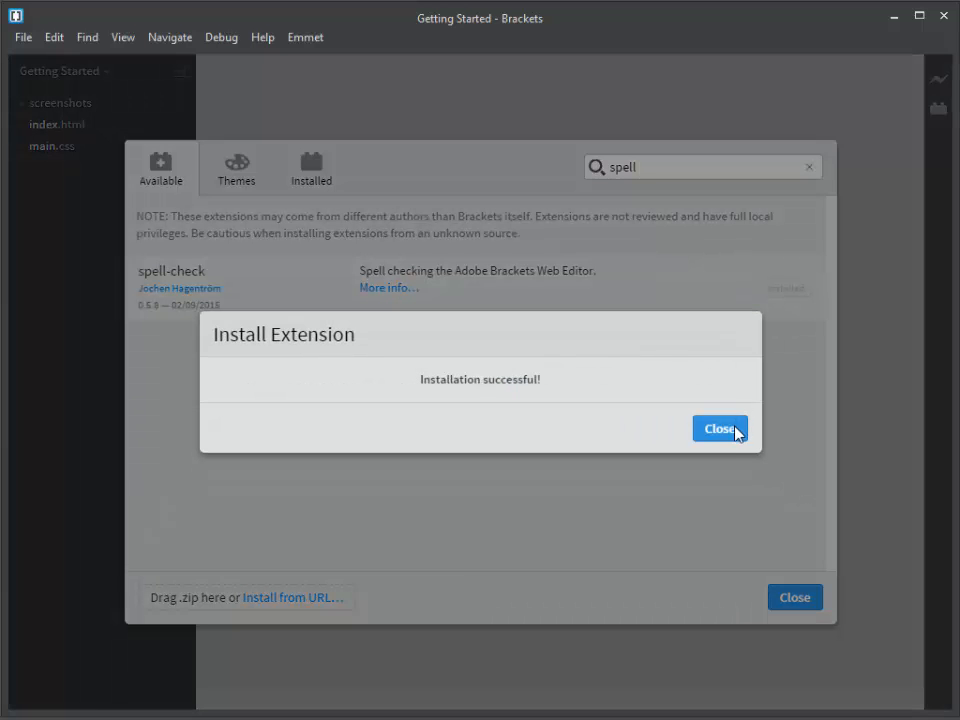
left_click(720, 428)
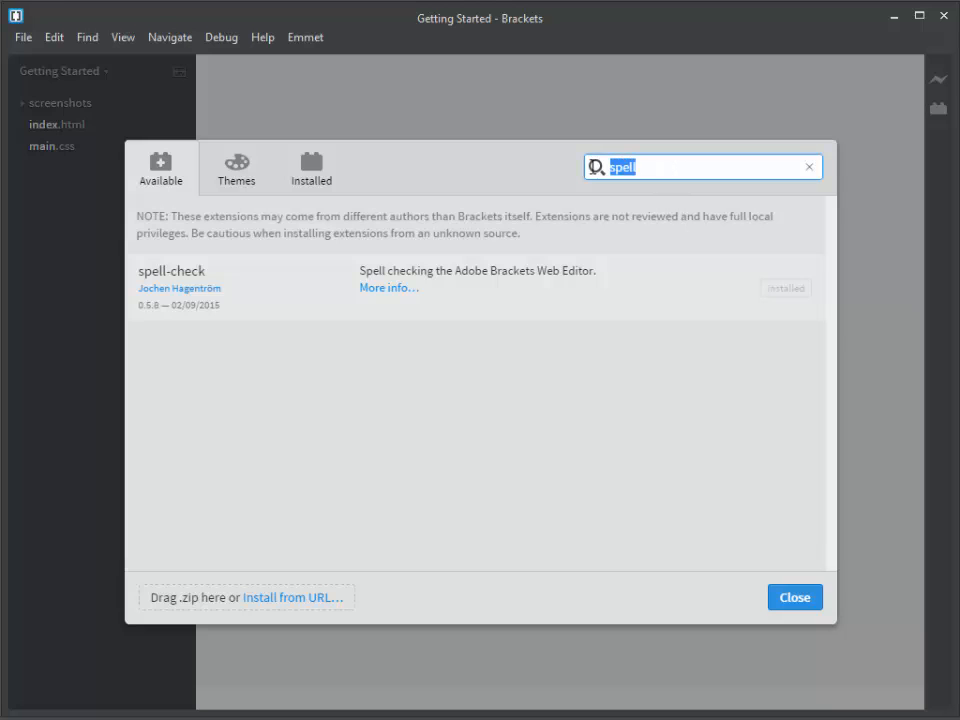
Search 'valid', install W3CValidation, dismiss the confirmation, and close the Extension Manager.
type("val")
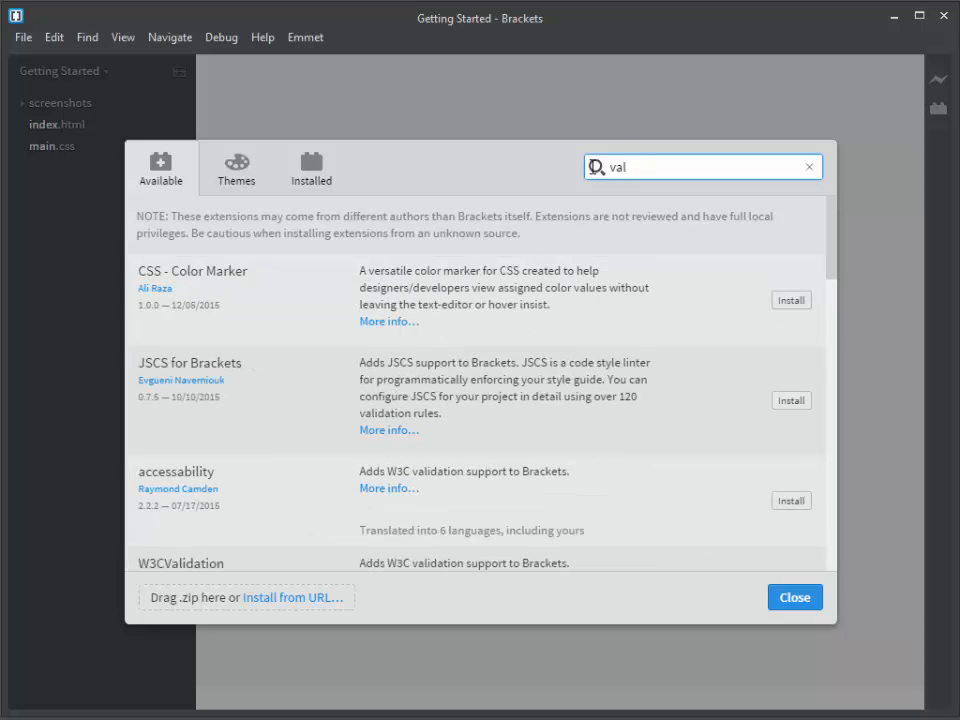
type("id")
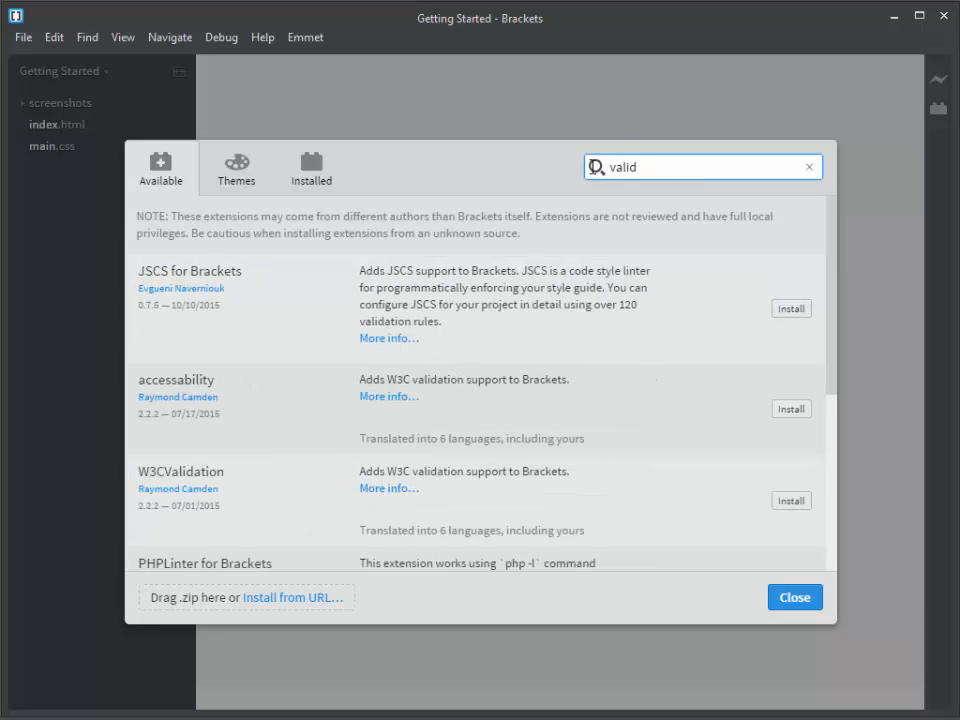
mouse_move(275, 468)
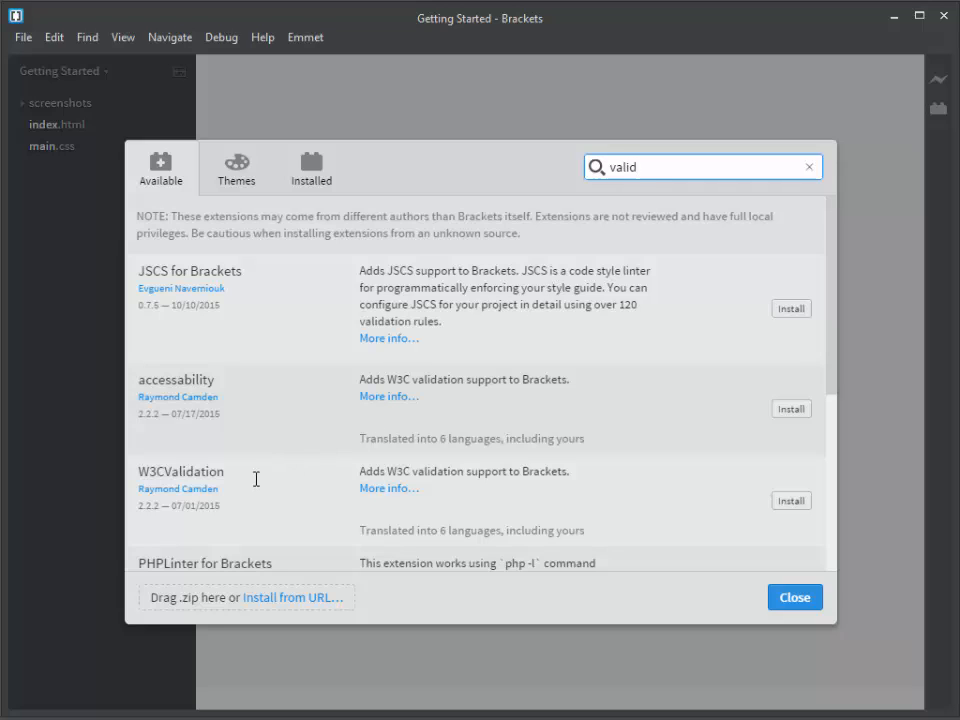
mouse_move(213, 503)
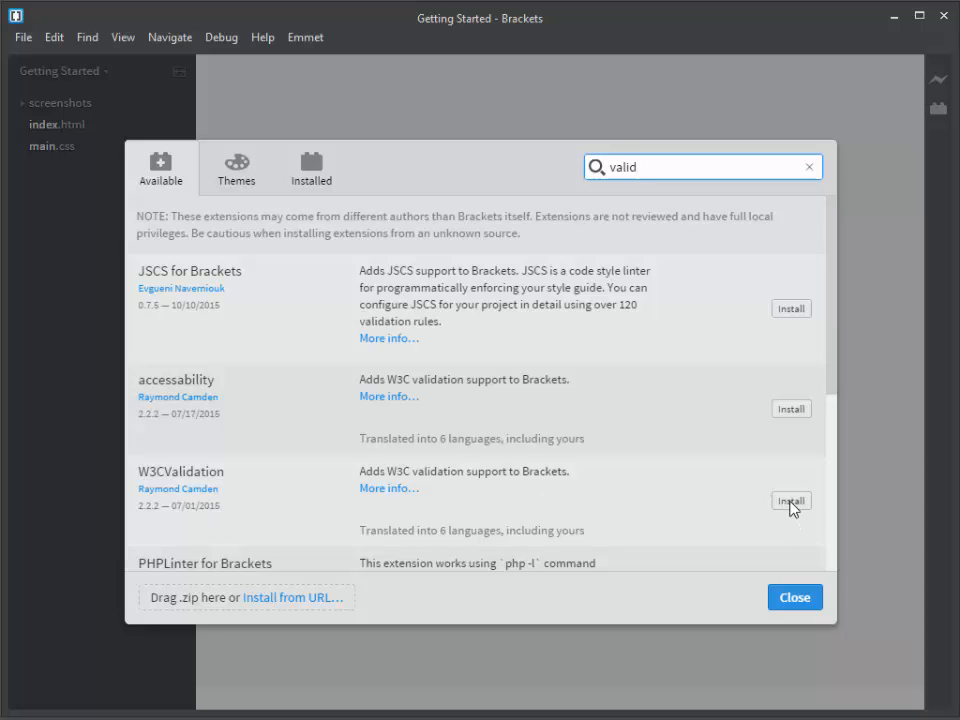
left_click(791, 501)
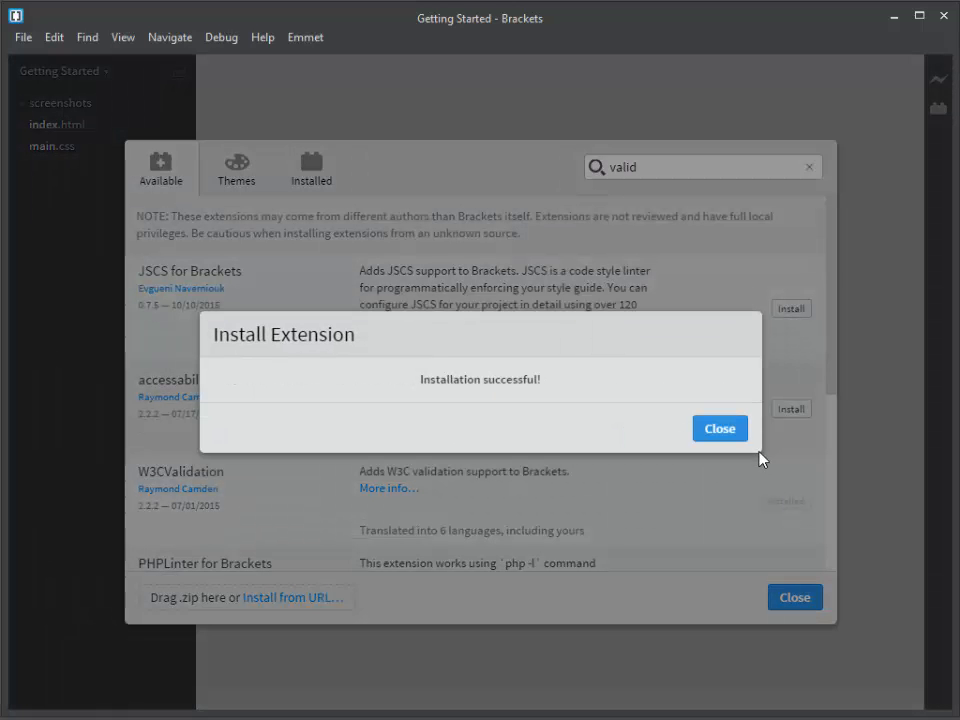
left_click(719, 428)
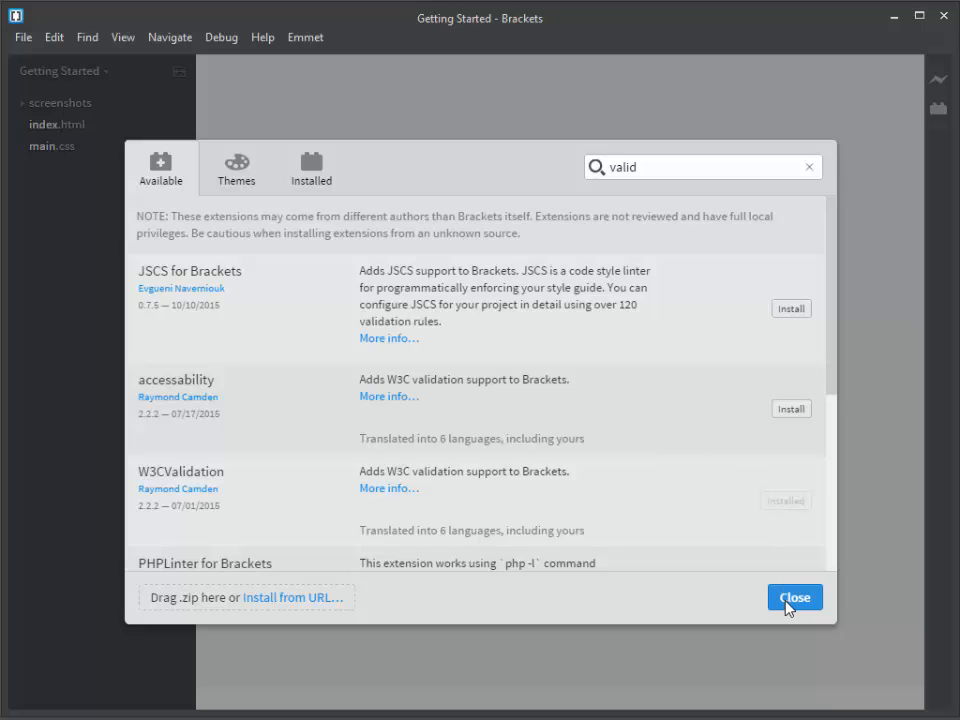
left_click(794, 597)
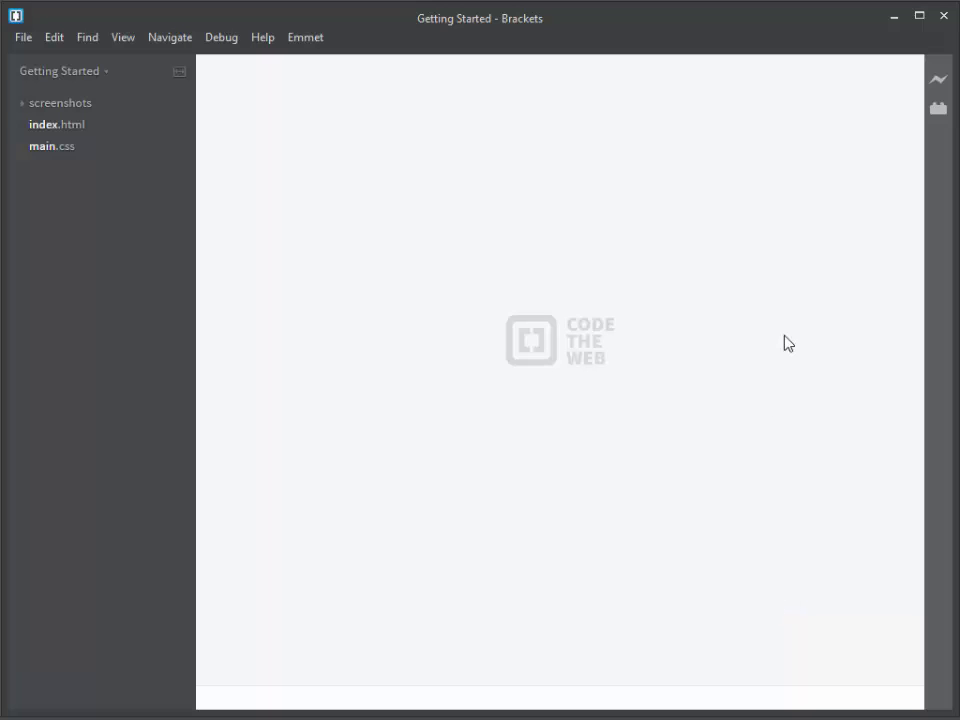